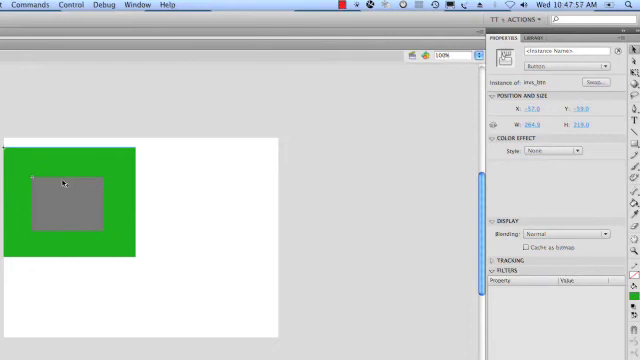
mouse_move(181, 180)
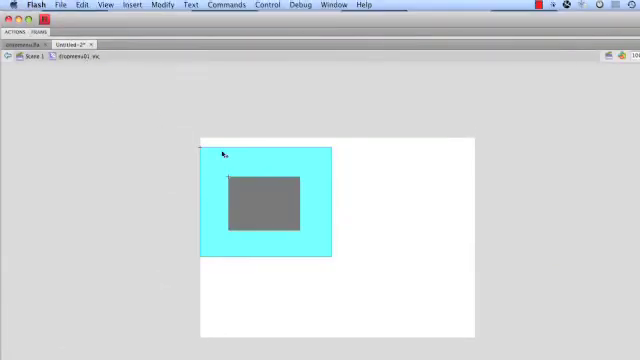
mouse_move(283, 244)
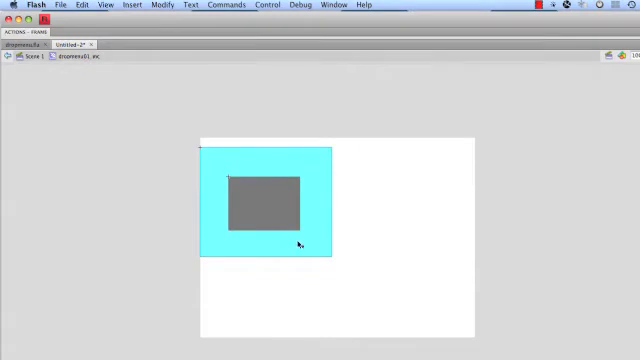
mouse_move(333, 168)
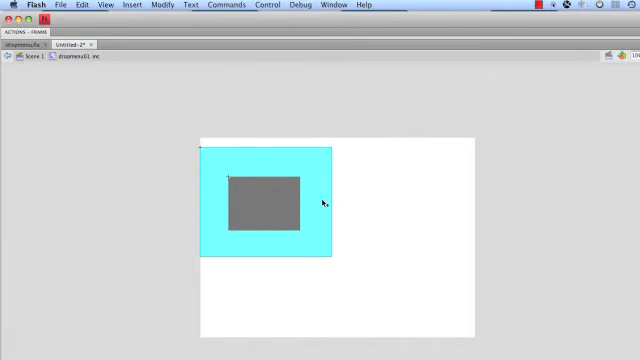
mouse_move(302, 161)
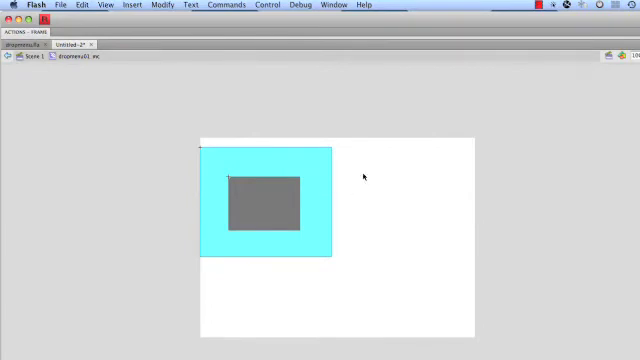
mouse_move(355, 186)
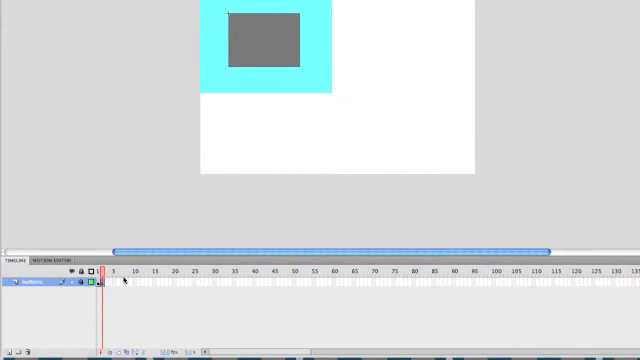
mouse_move(18, 345)
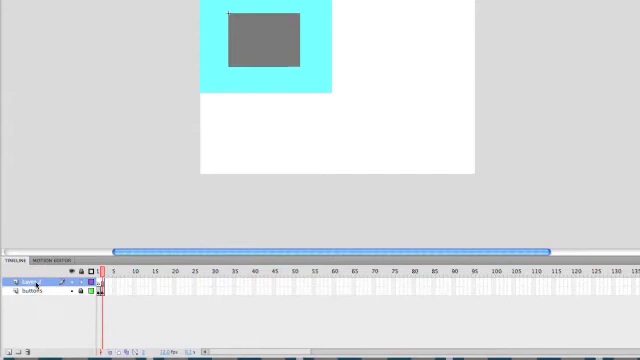
- Rename the new layer above buttons to 'actions'
double_click(35, 282)
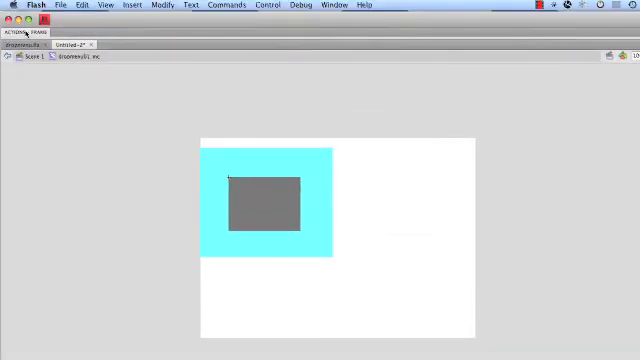
- Add stop(); to frame 1 of the actions layer and start a new line
left_click(20, 37)
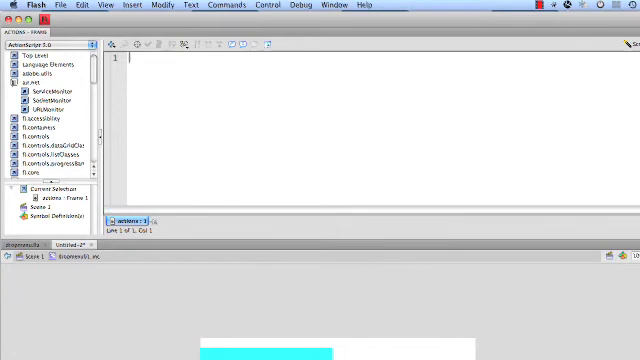
type("stop")
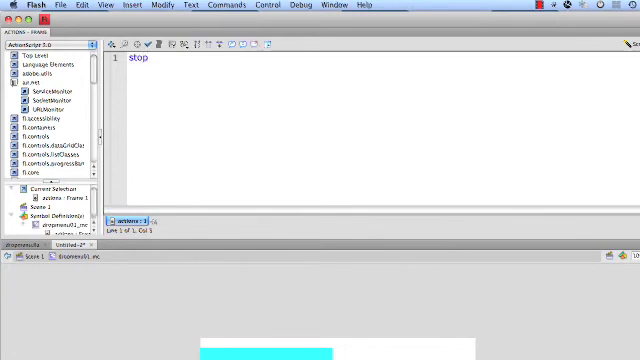
type("()")
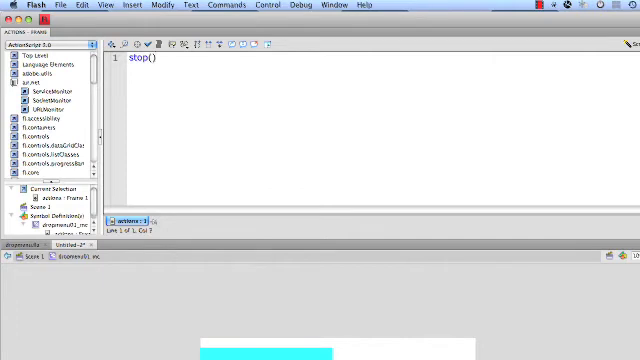
type(";")
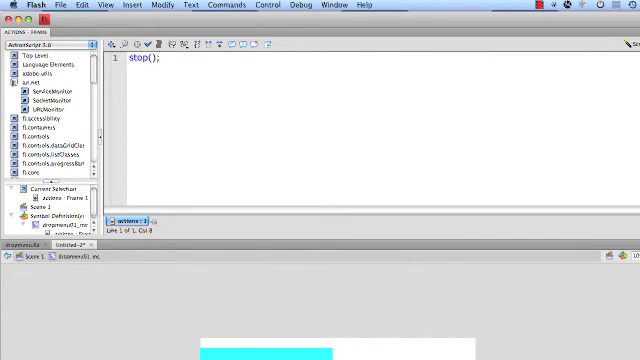
key("Return")
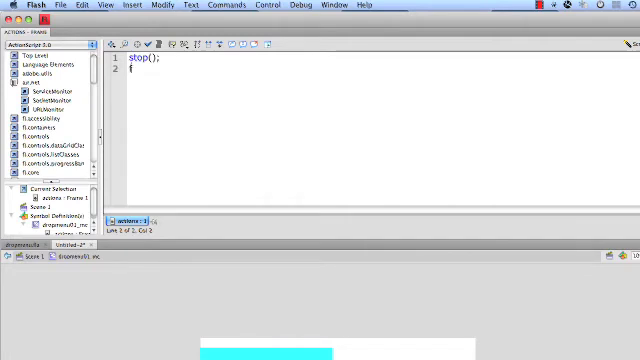
- Declare function openMenu(event:MouseEvent):void below stop(); with its braces opened
type("function")
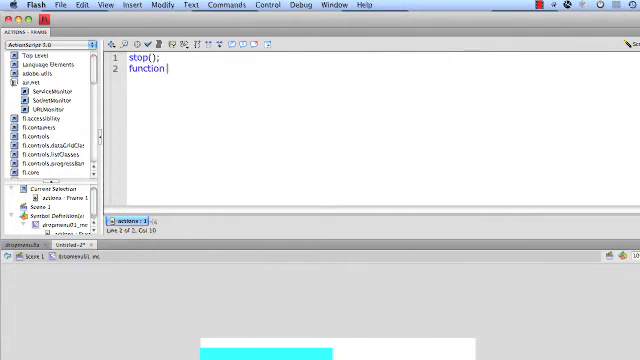
type("open")
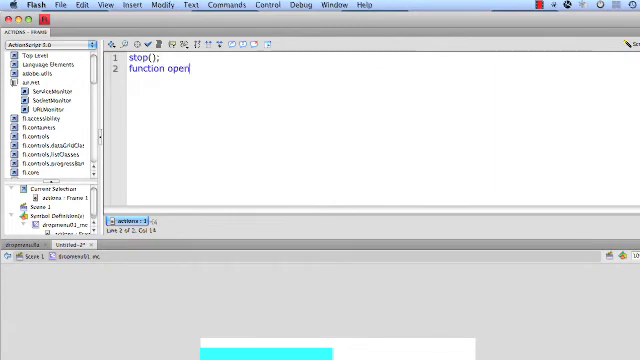
type("Menu")
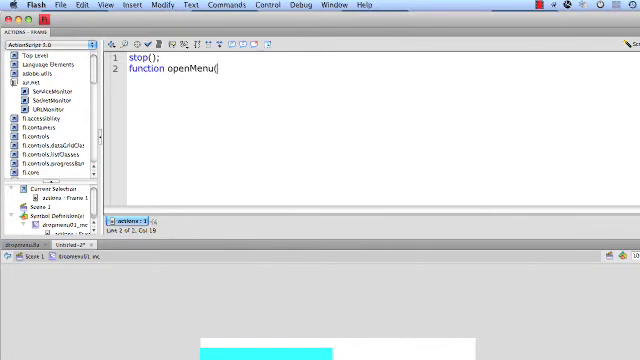
type("(e")
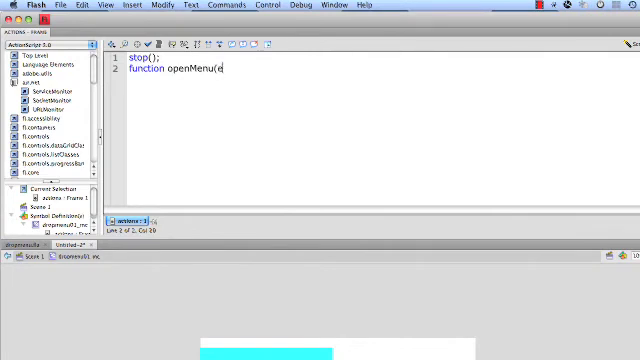
type("vent")
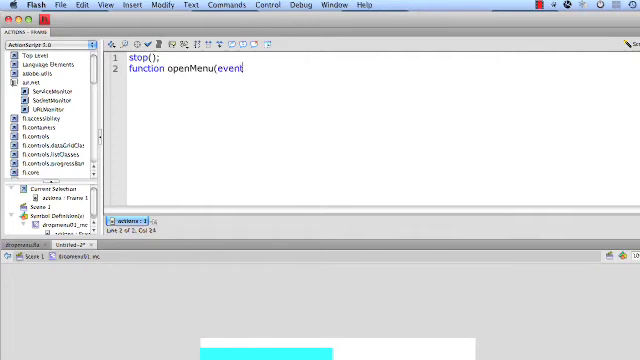
type(":")
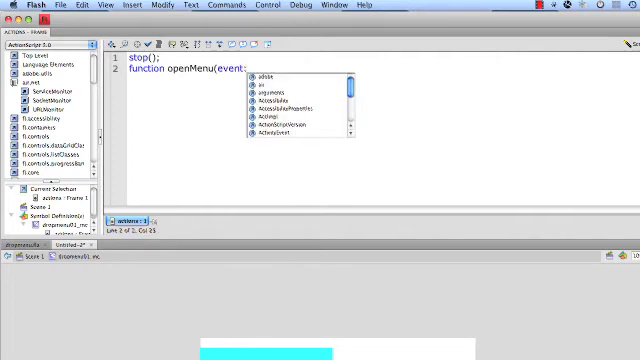
type("M")
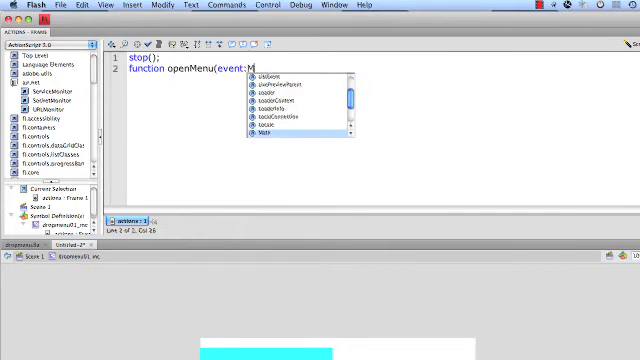
type("ousee")
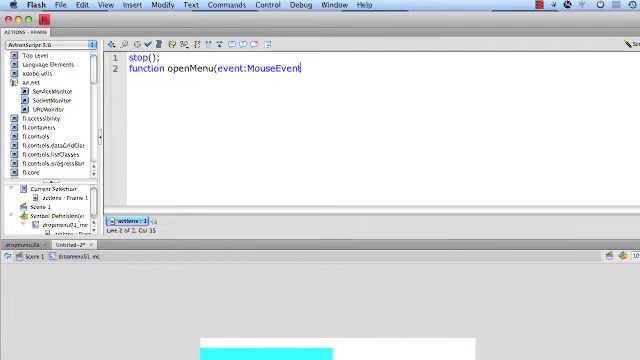
type(")")
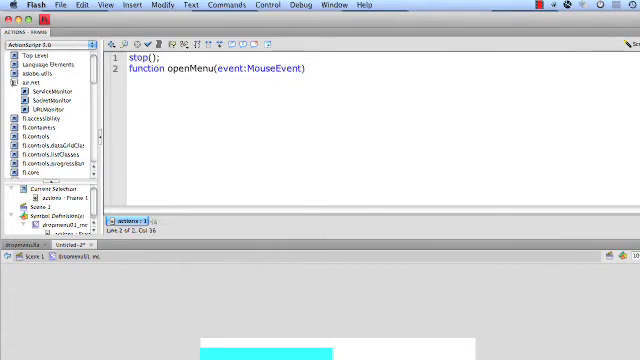
type(";")
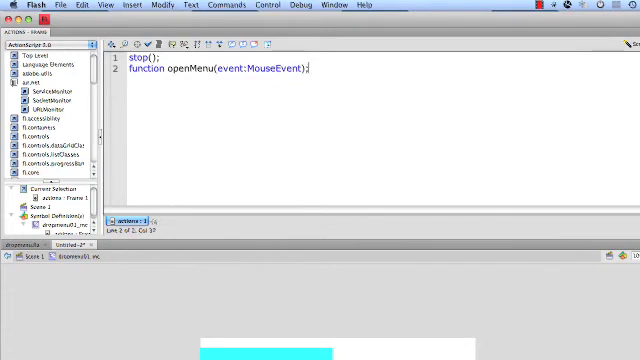
type(".")
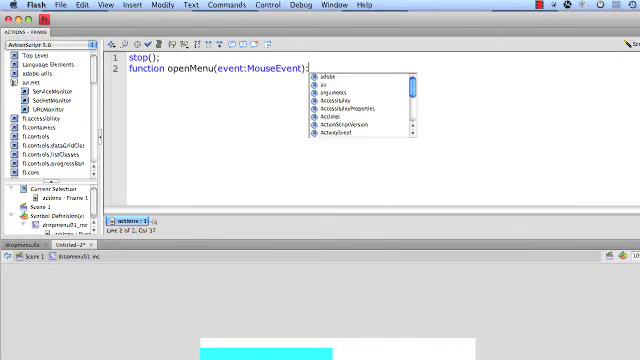
type("v")
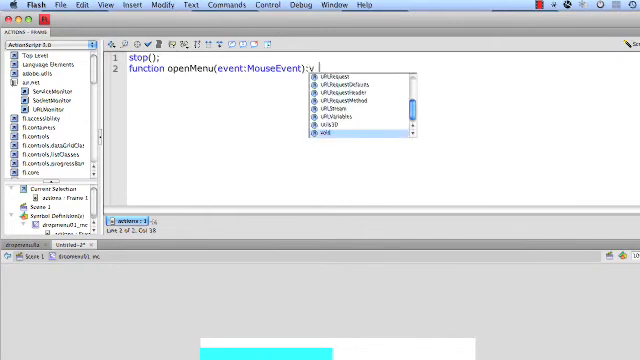
type("oid{")
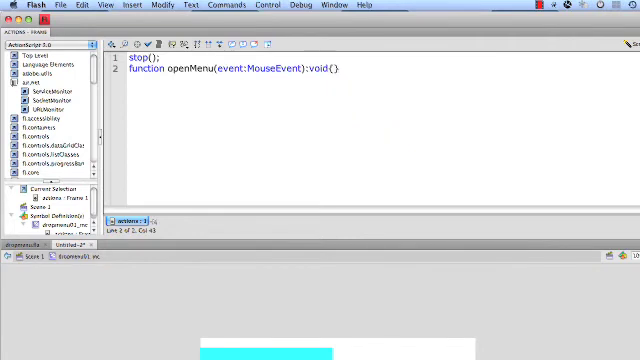
key("Return")
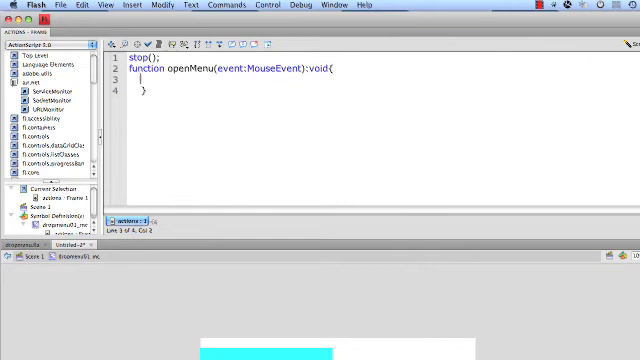
- Put nextFrame(); inside the openMenu function body
type("nextFr")
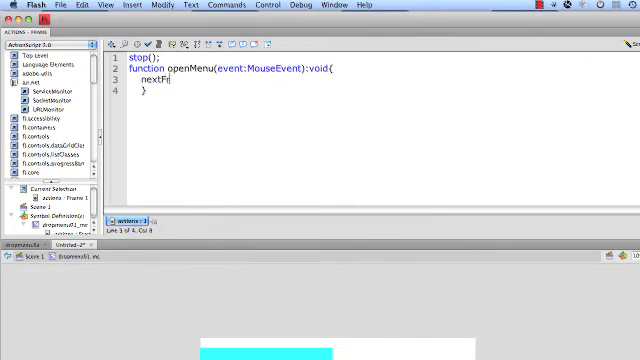
type("ame")
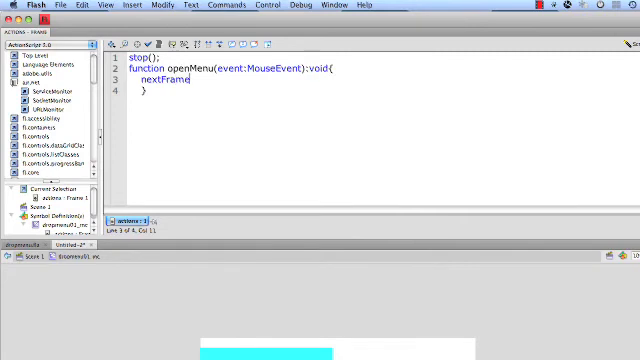
type("()")
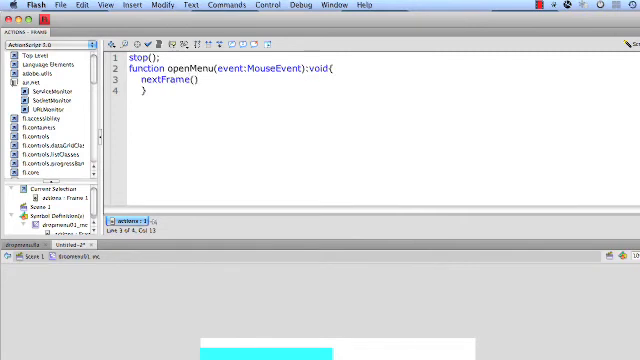
type(";")
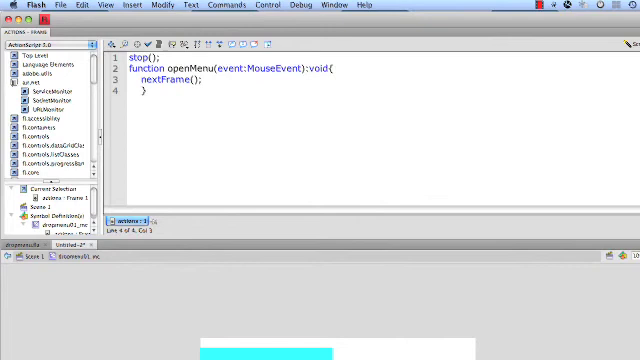
key("Return")
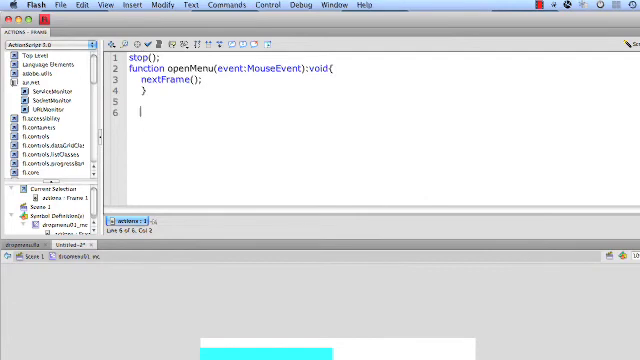
- Type menu01_btn. on line 6, fixing the mistyped suffix
type("menu")
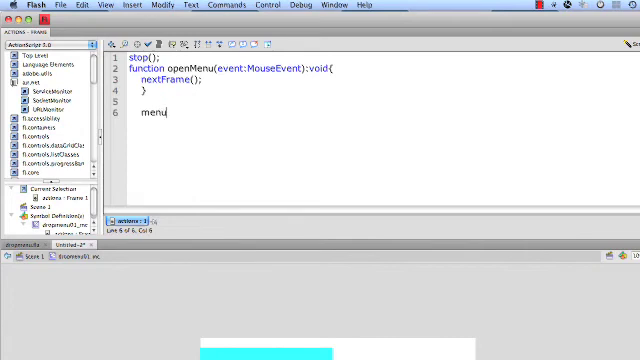
type("01")
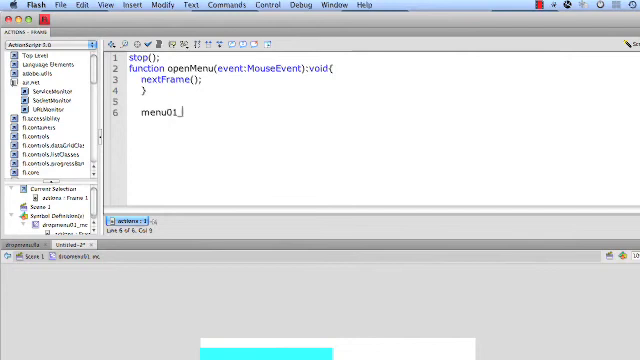
type("_btn")
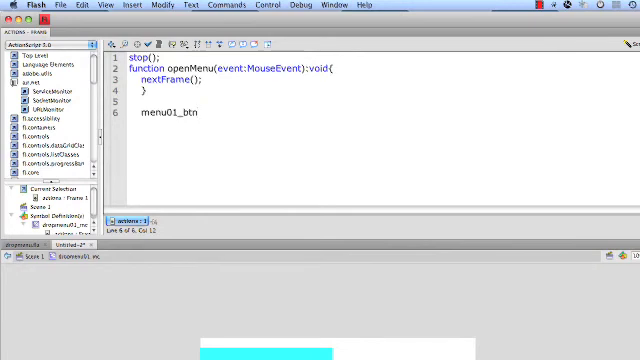
type(".")
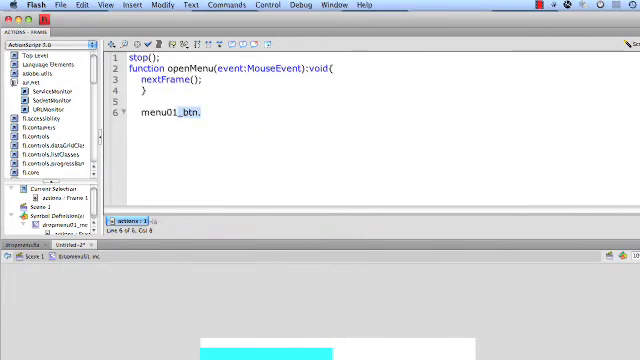
key("Backspace")
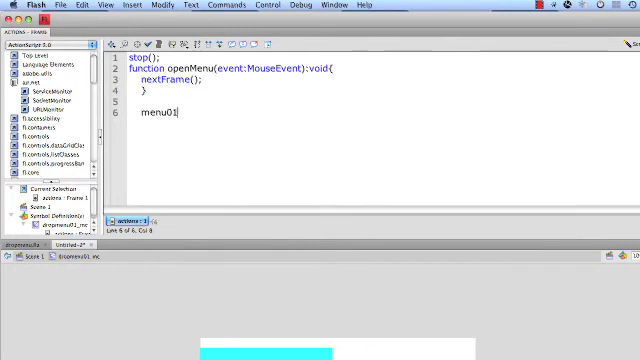
type(".")
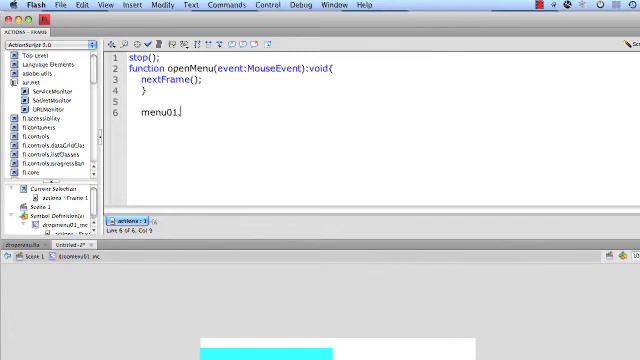
type("_btn.")
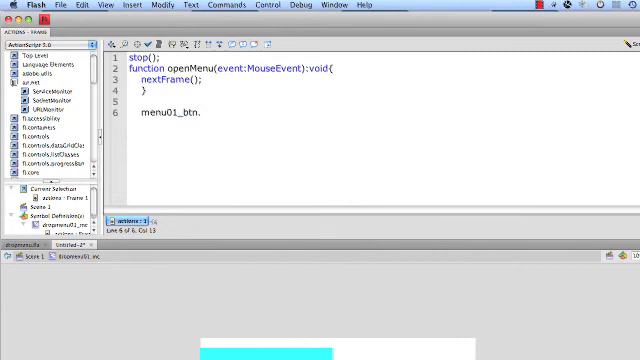
type(".")
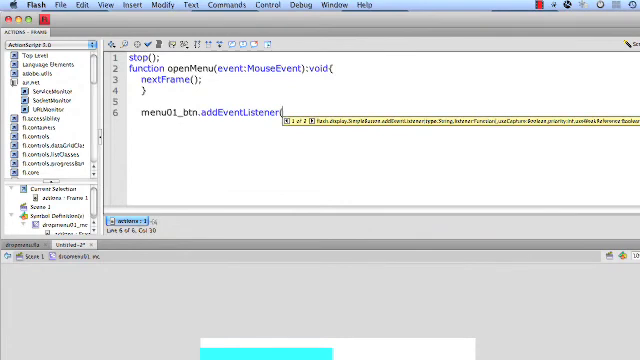
- Complete line 6 as menu01_btn.addEventListener(MouseEvent.ROLL_OVER,openMenu);
type("(MOu")
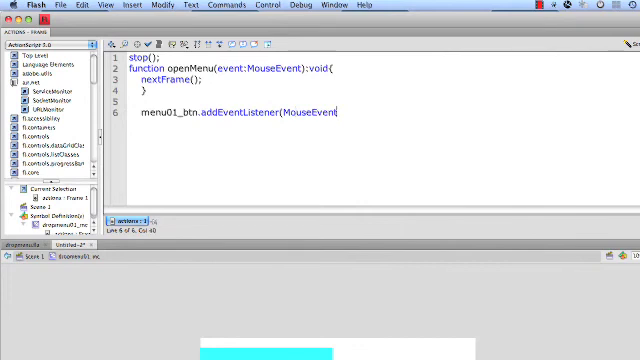
type(".")
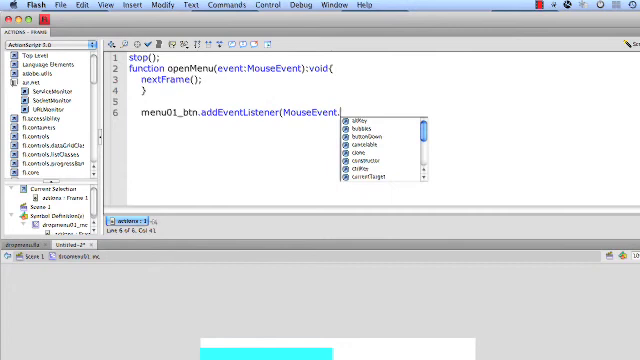
type("ROLL_OVER")
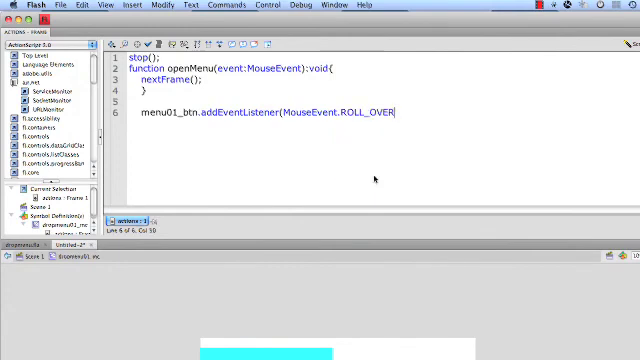
mouse_move(372, 181)
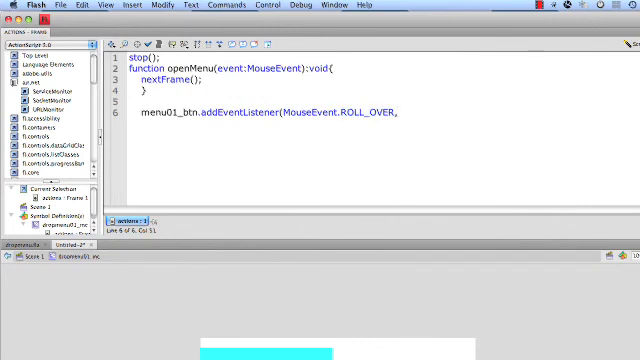
type("openM")
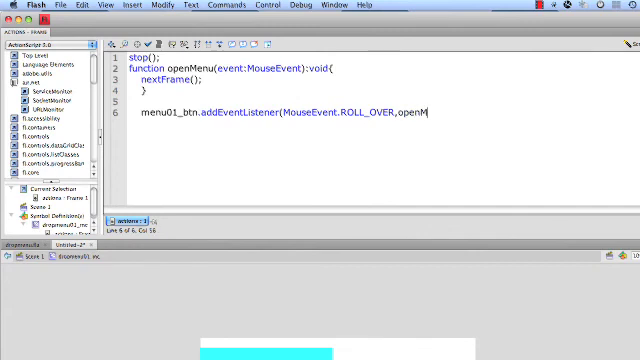
type("enu")
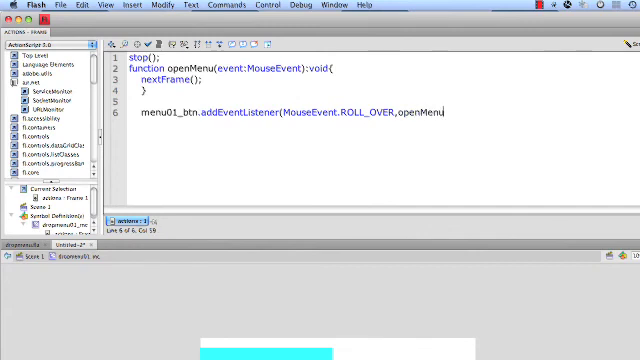
type(")")
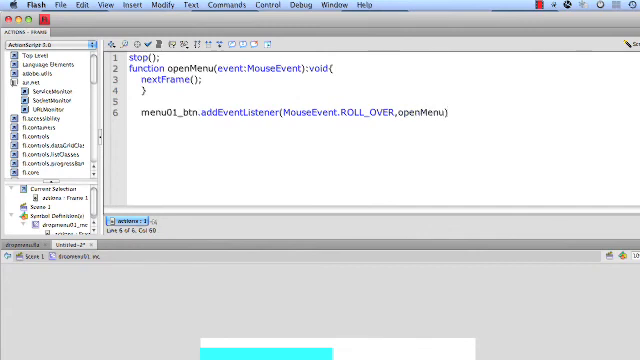
type(";")
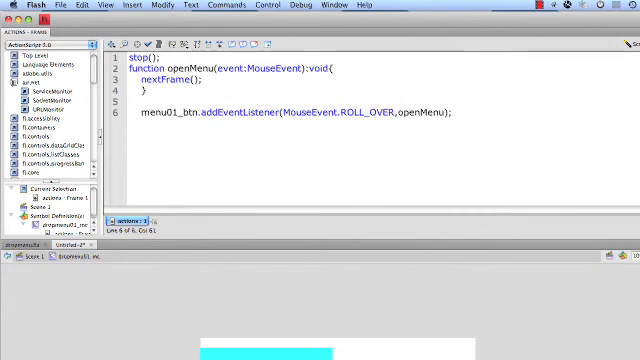
- Test the movie and hover over the grey bar to check it opens
left_click(264, 9)
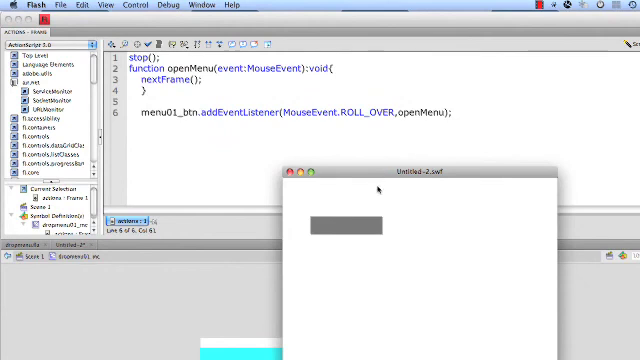
mouse_move(345, 228)
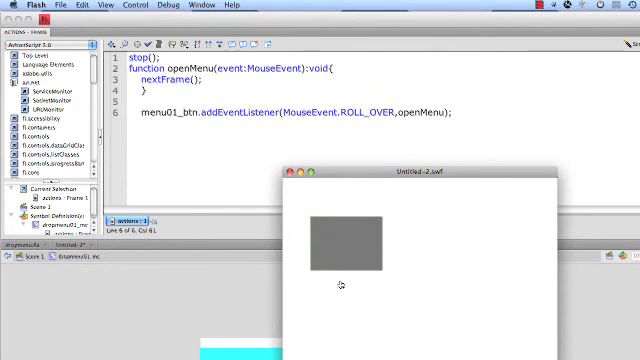
mouse_move(305, 250)
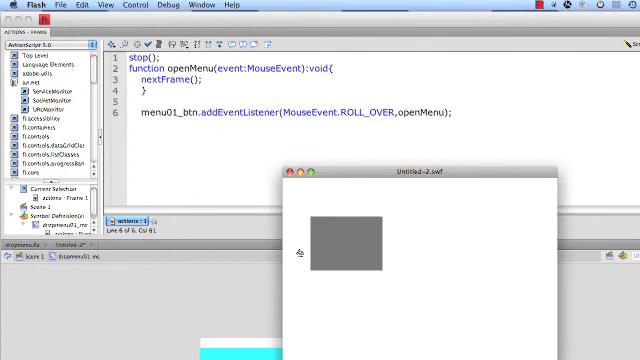
mouse_move(360, 290)
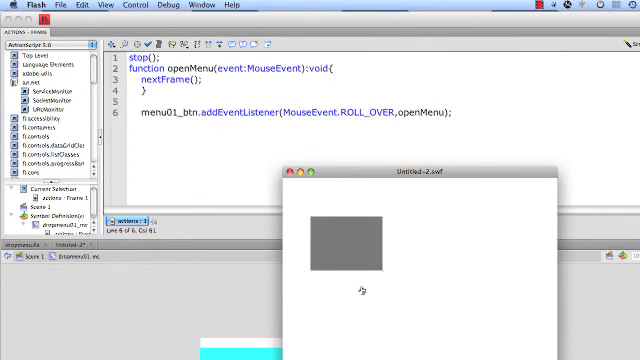
mouse_move(345, 245)
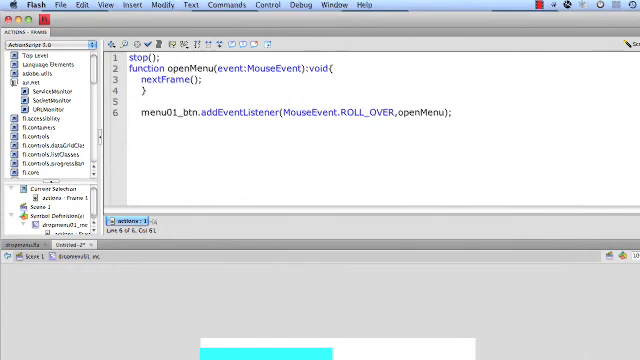
mouse_move(312, 214)
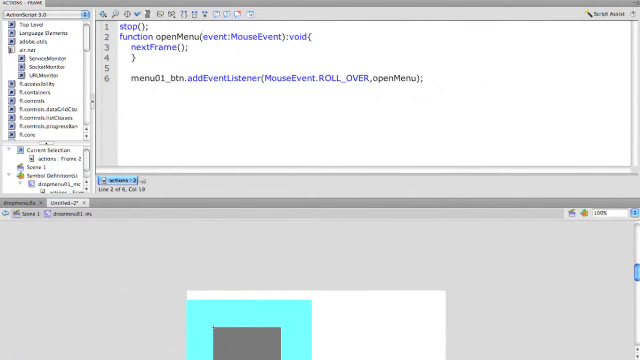
- In frame 2's script, use prevFrame and point invs_btn's listener to closeMenu
left_click(130, 25)
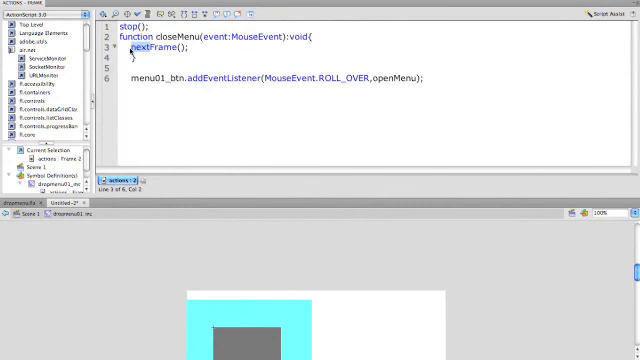
type("prevFrame")
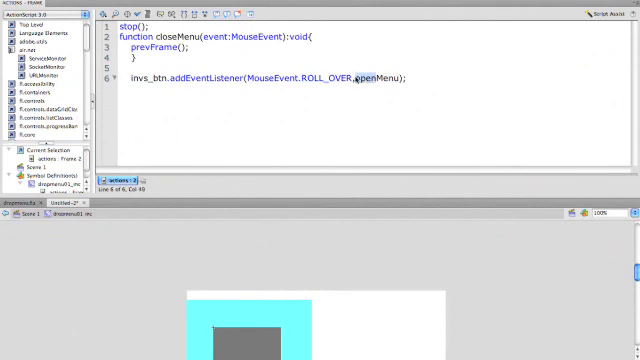
type("closeMenu")
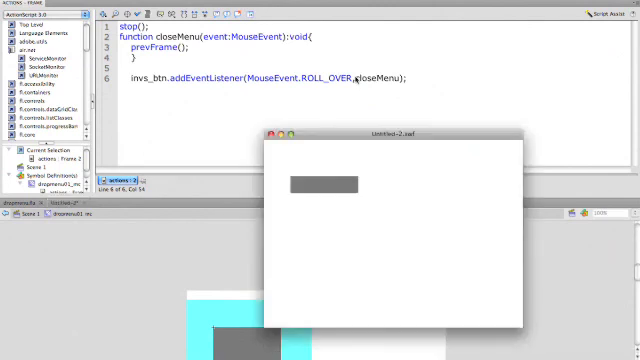
mouse_move(328, 201)
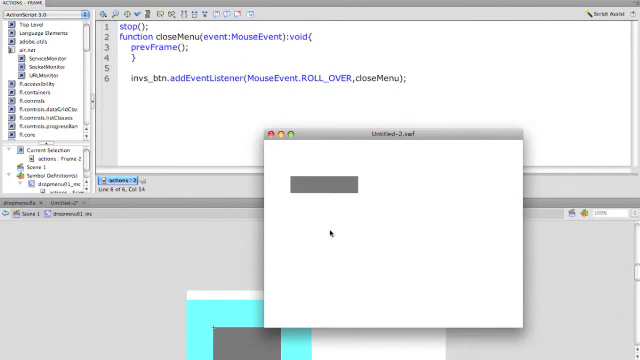
mouse_move(333, 190)
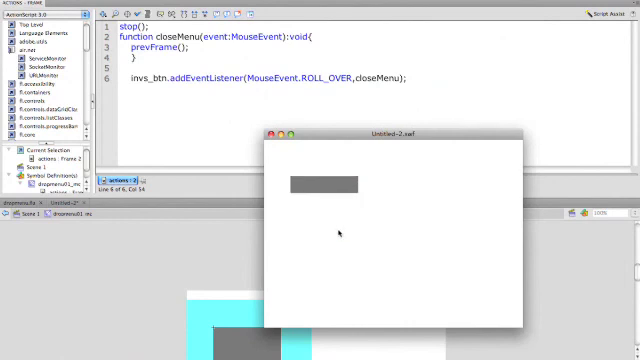
mouse_move(347, 163)
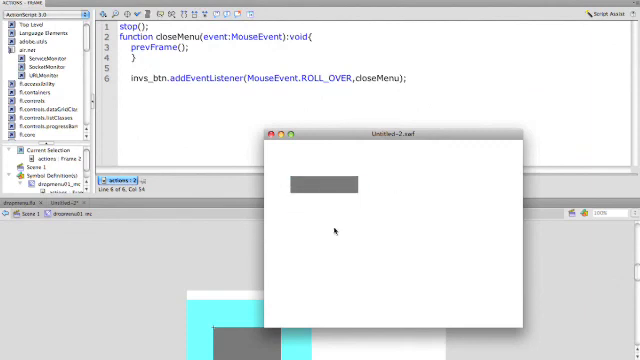
mouse_move(321, 210)
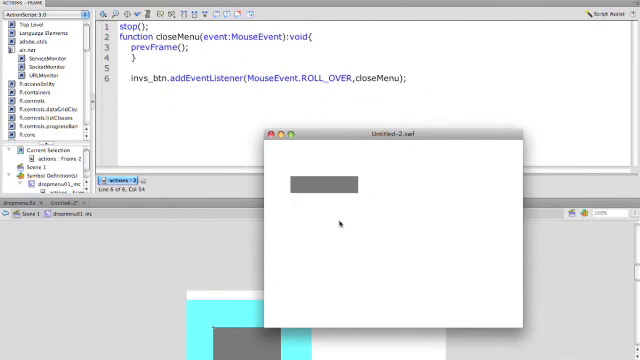
mouse_move(365, 166)
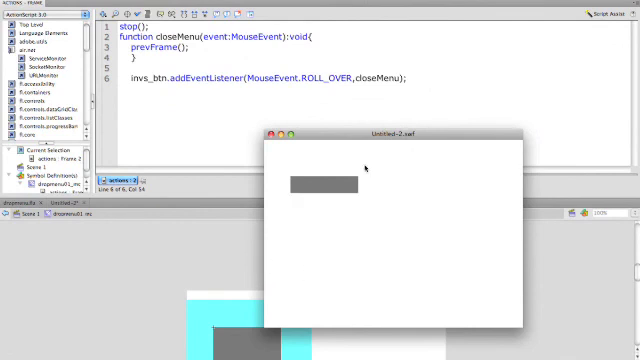